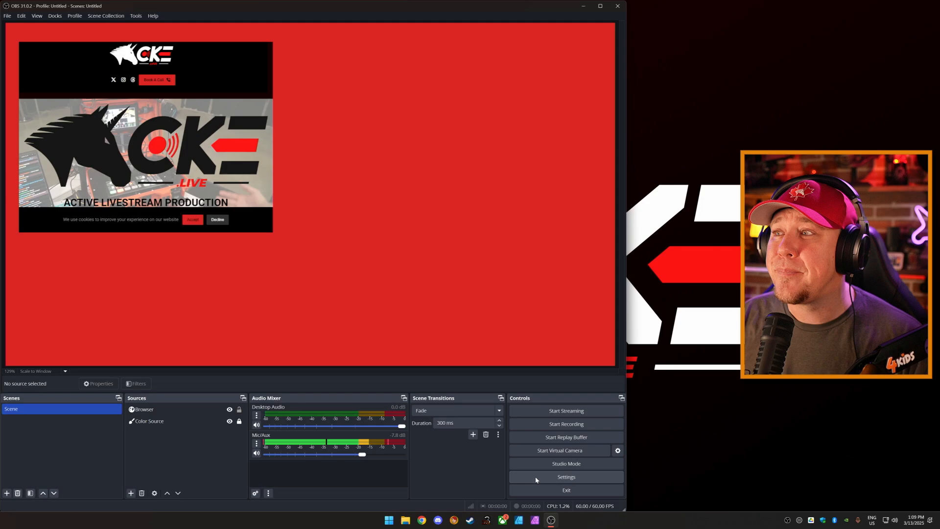
- Enable the replay buffer in Output settings with a 15-second maximum replay time and apply
{"action": "left_click", "coordinate": [565, 477]}
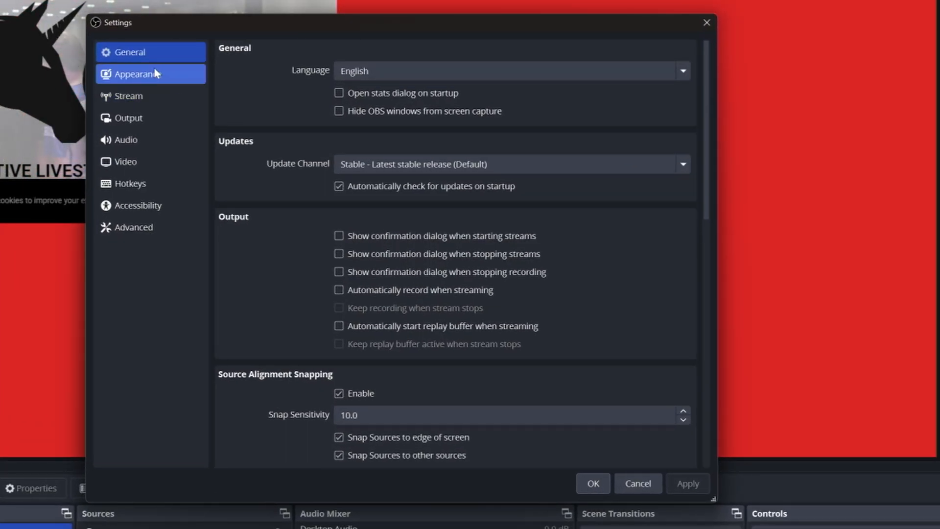
{"action": "left_click", "coordinate": [127, 117]}
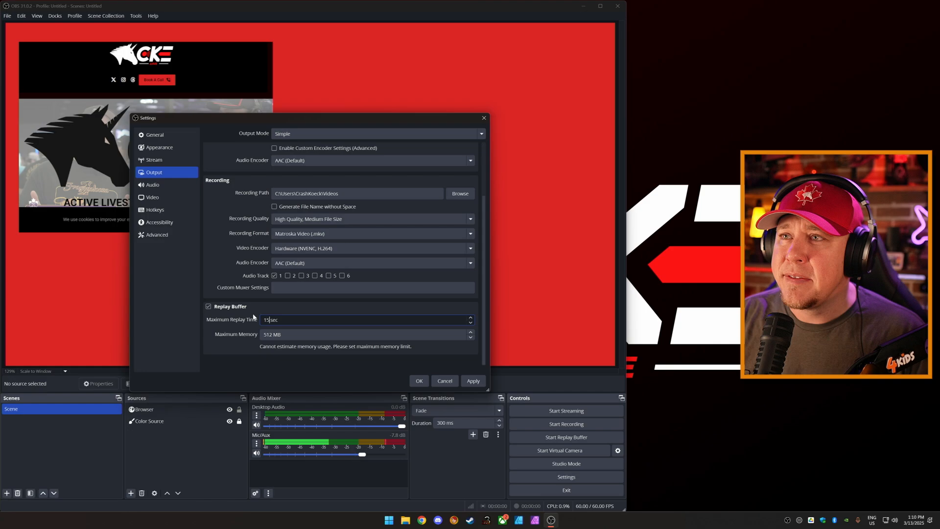
{"action": "left_click", "coordinate": [473, 381]}
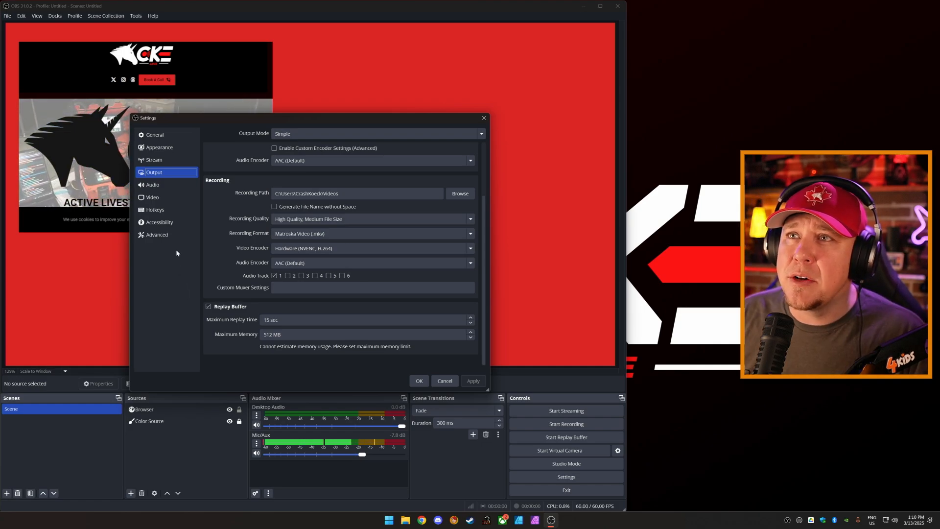
- In Advanced settings, let saved replays overwrite an existing file and apply
{"action": "left_click", "coordinate": [157, 234]}
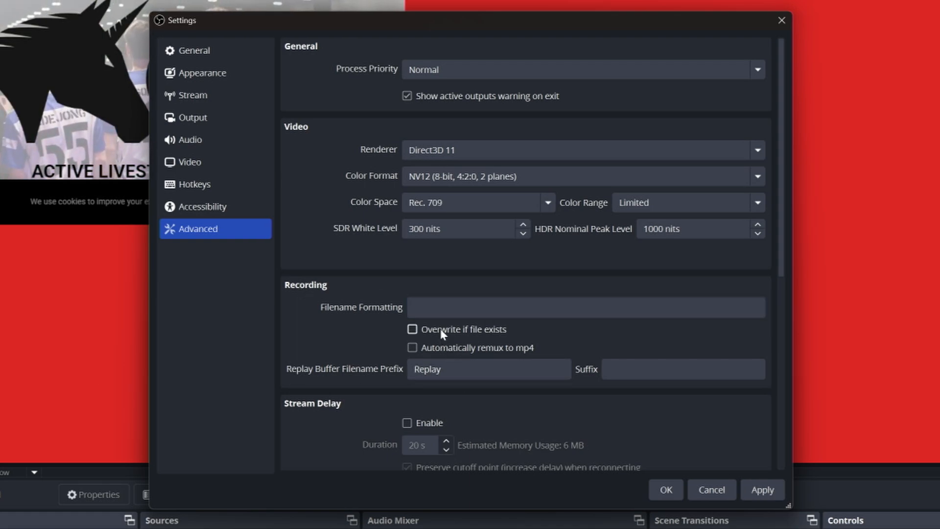
{"action": "left_click", "coordinate": [413, 329]}
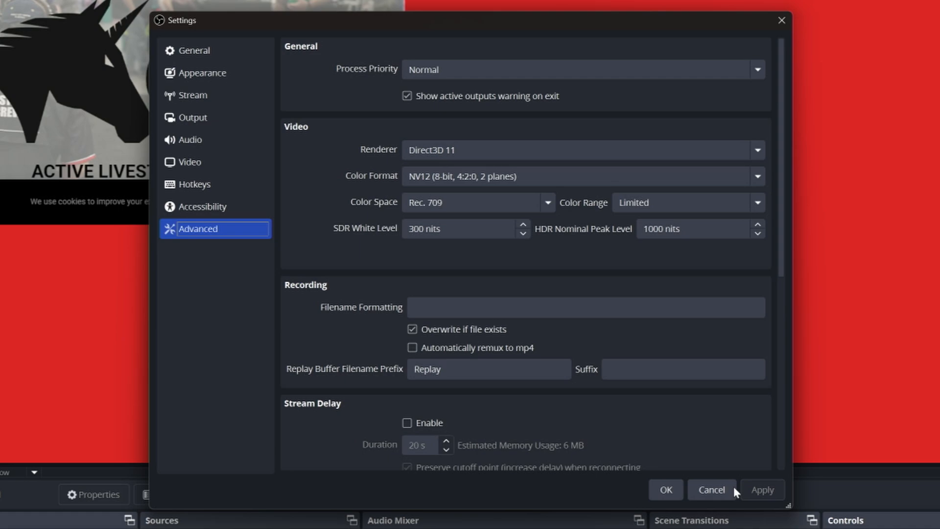
{"action": "mouse_move", "coordinate": [344, 354]}
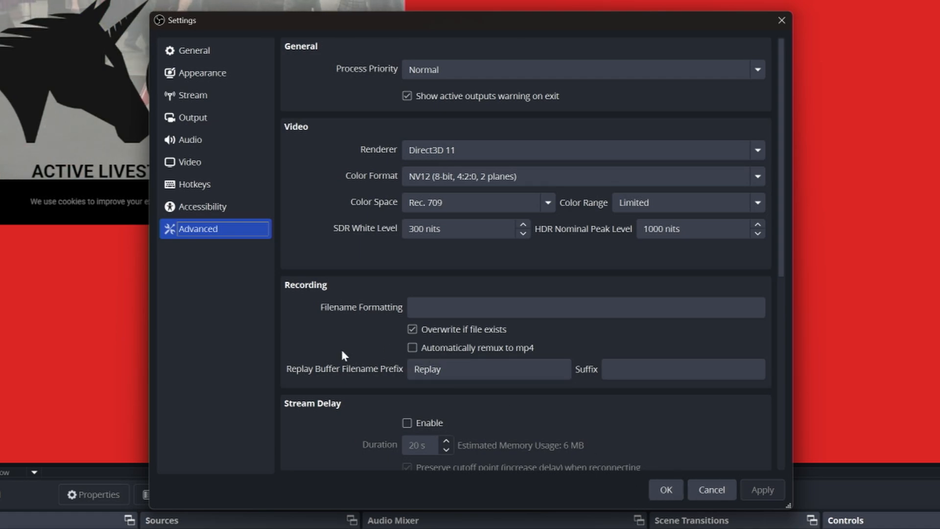
{"action": "left_click", "coordinate": [193, 117]}
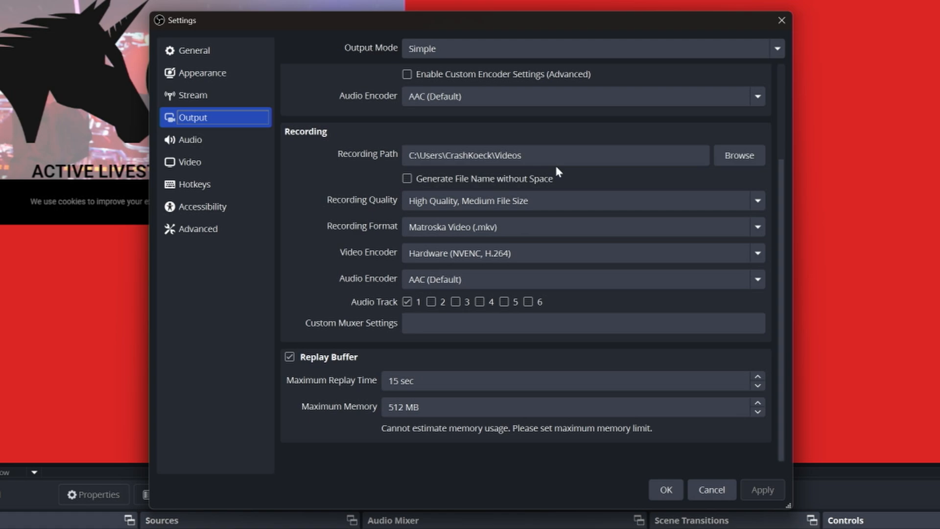
{"action": "mouse_move", "coordinate": [504, 232]}
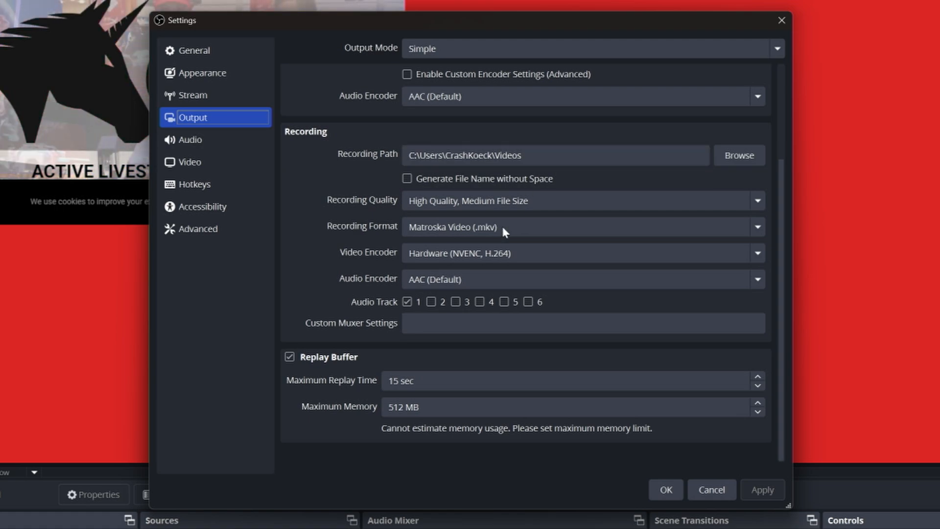
{"action": "mouse_move", "coordinate": [209, 366]}
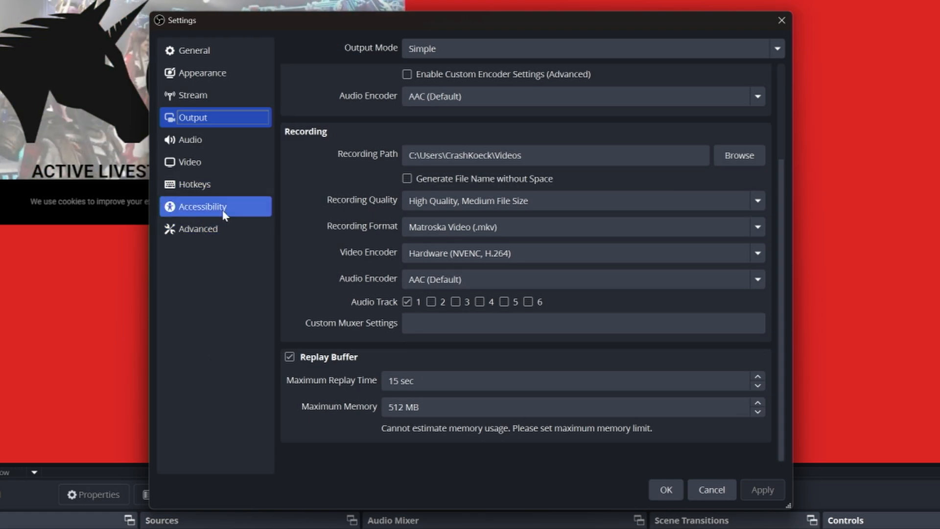
{"action": "left_click", "coordinate": [198, 229]}
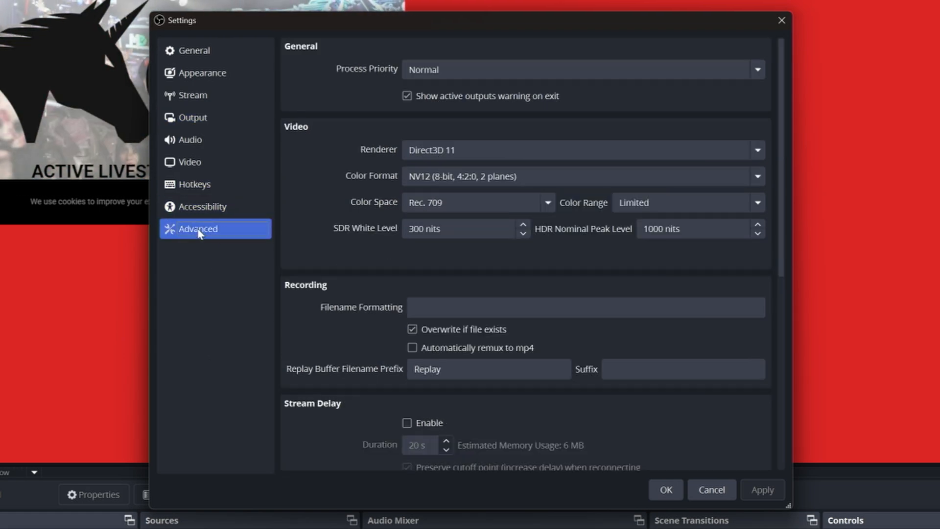
{"action": "left_click", "coordinate": [585, 307]}
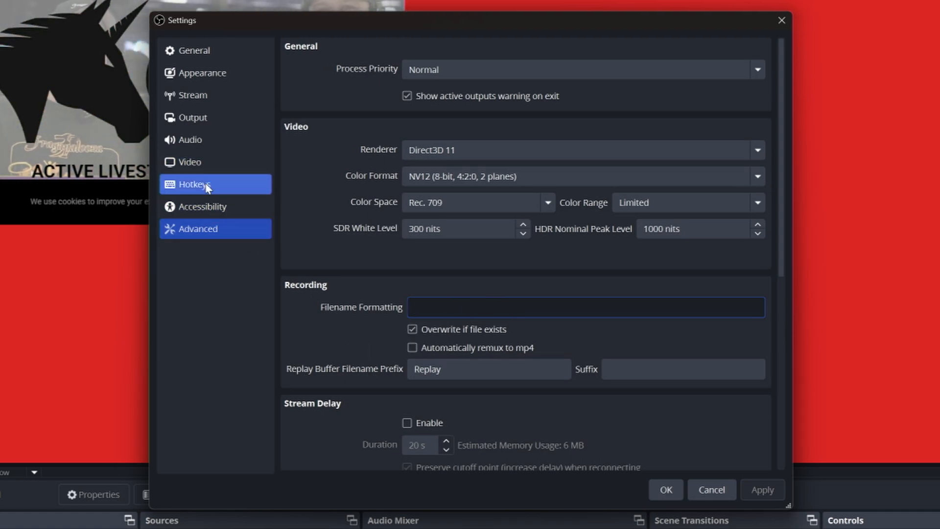
- Set the recording path to the Desktop in Output settings and close the settings with OK
{"action": "left_click", "coordinate": [193, 117]}
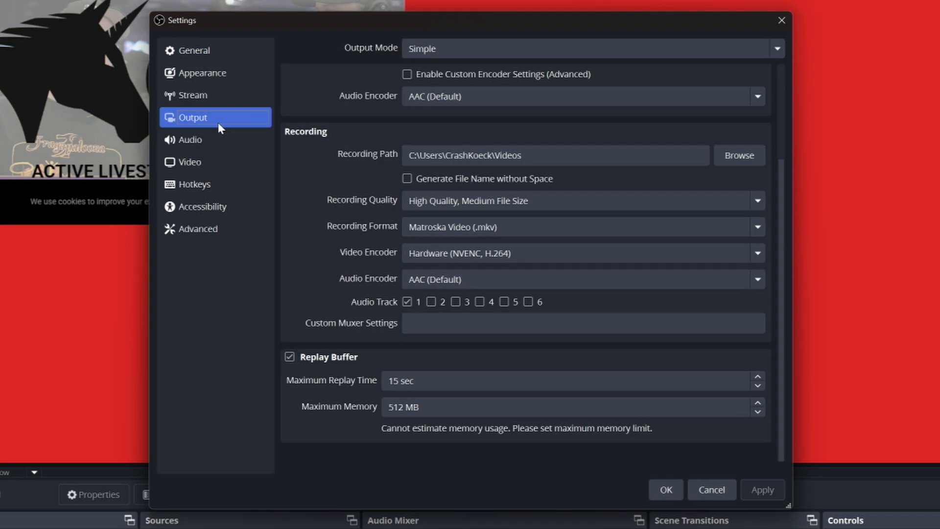
{"action": "left_click", "coordinate": [739, 156]}
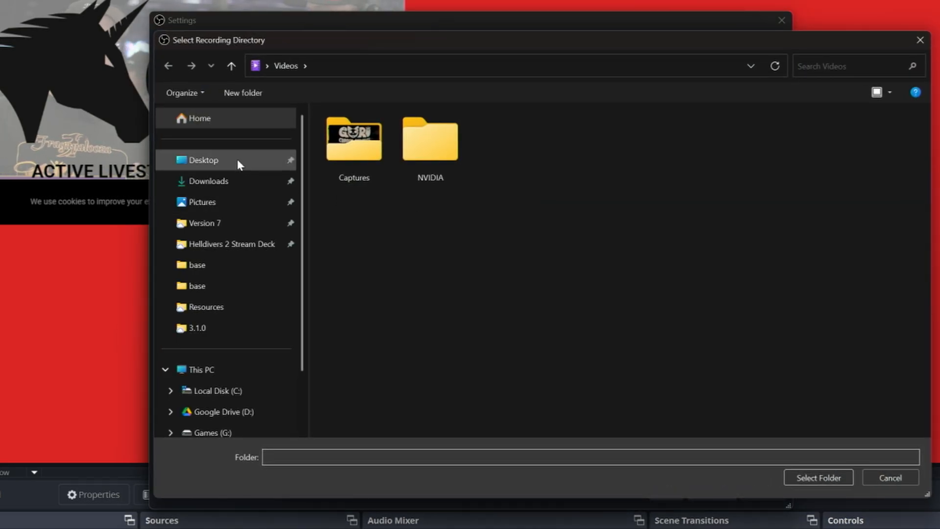
{"action": "left_click", "coordinate": [891, 477]}
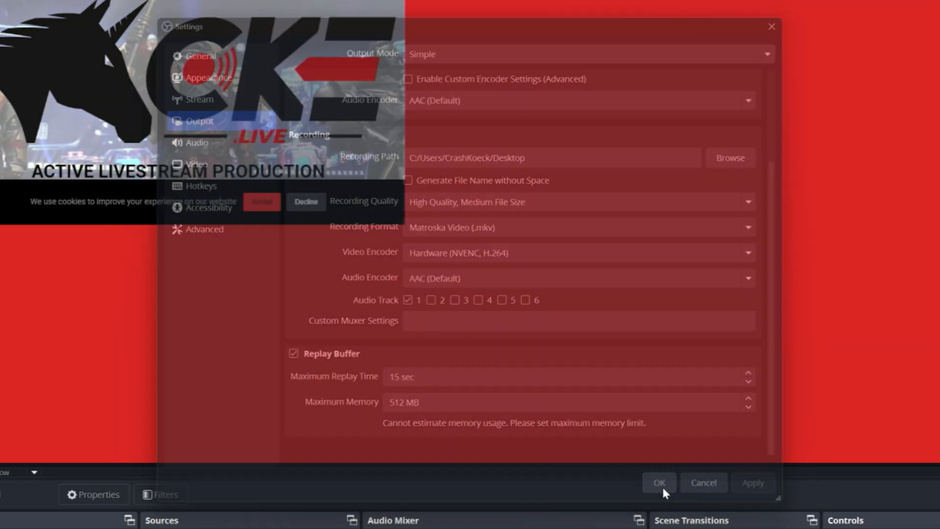
{"action": "left_click", "coordinate": [658, 483]}
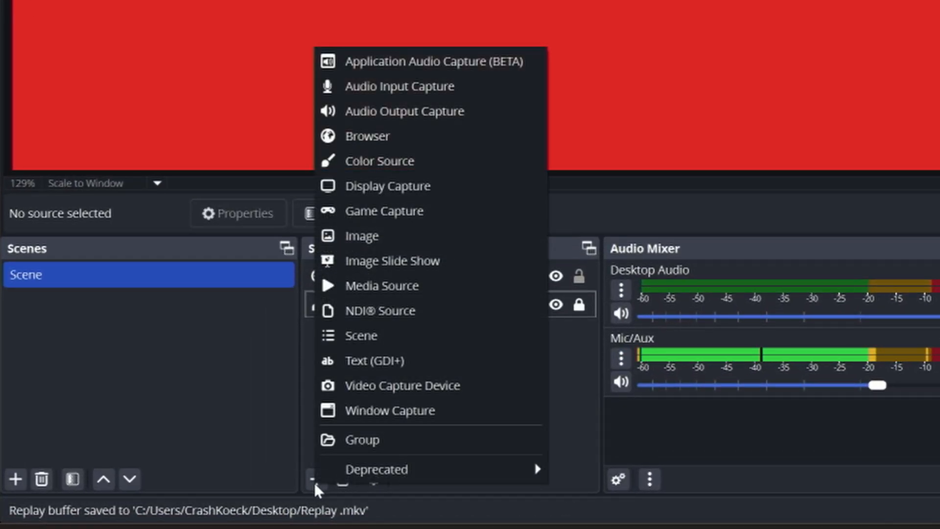
- Add a media source named Replay with hardware decoding and 'Close file when inactive' enabled
{"action": "left_click", "coordinate": [366, 137]}
{"action": "type", "text": "Re"}
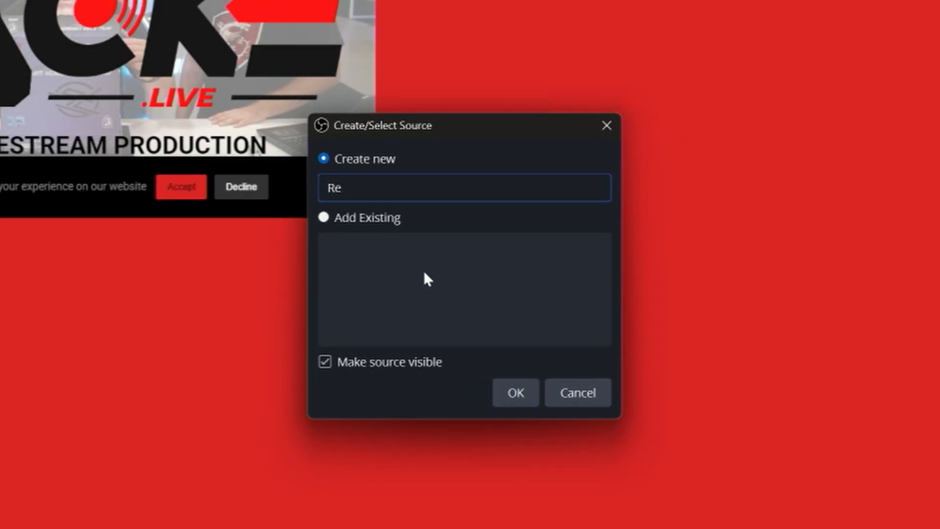
{"action": "left_click", "coordinate": [515, 393]}
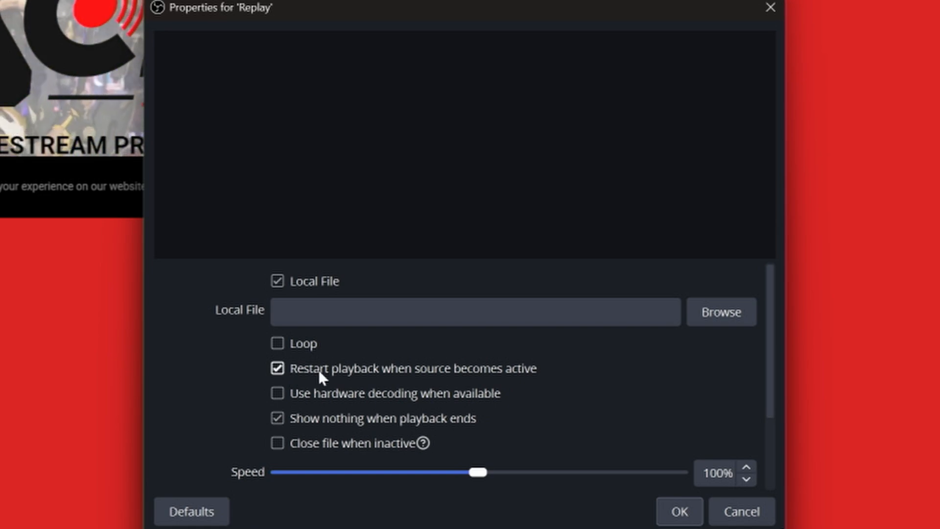
{"action": "left_click", "coordinate": [277, 394]}
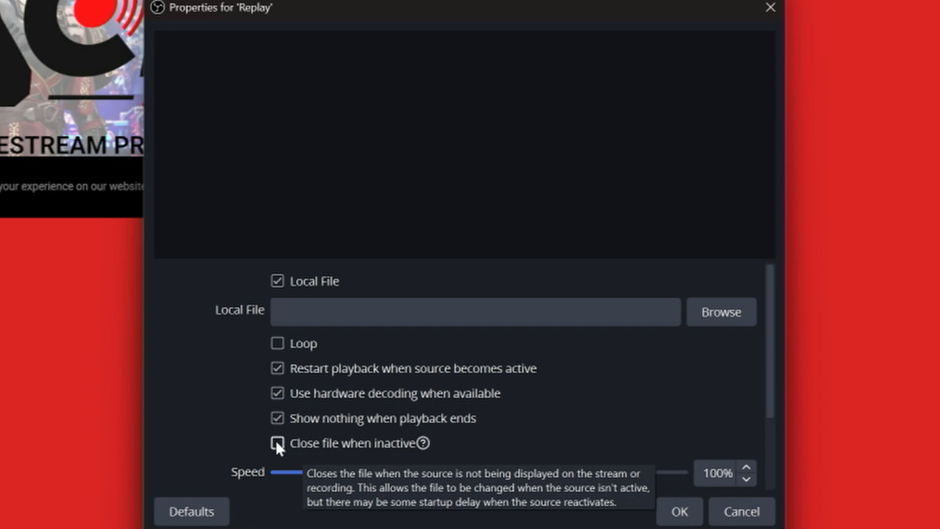
{"action": "left_click", "coordinate": [276, 443]}
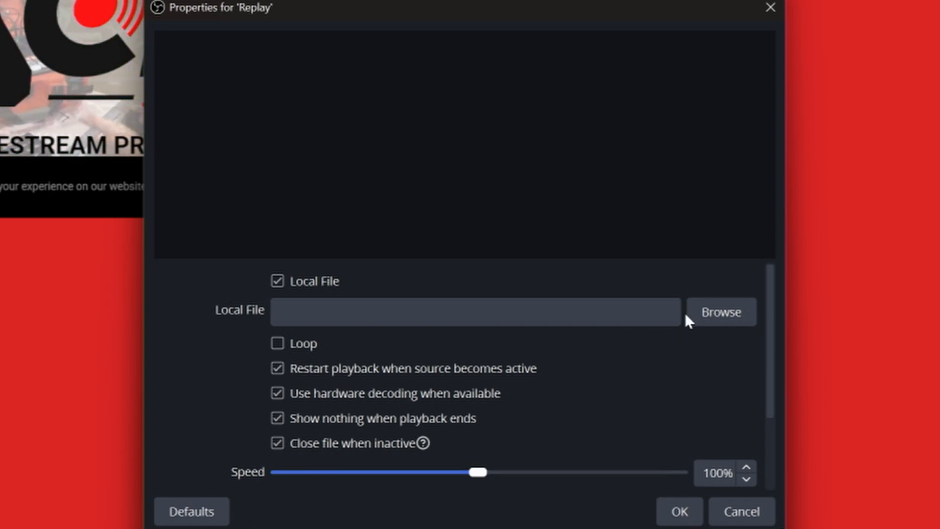
{"action": "left_click", "coordinate": [720, 311]}
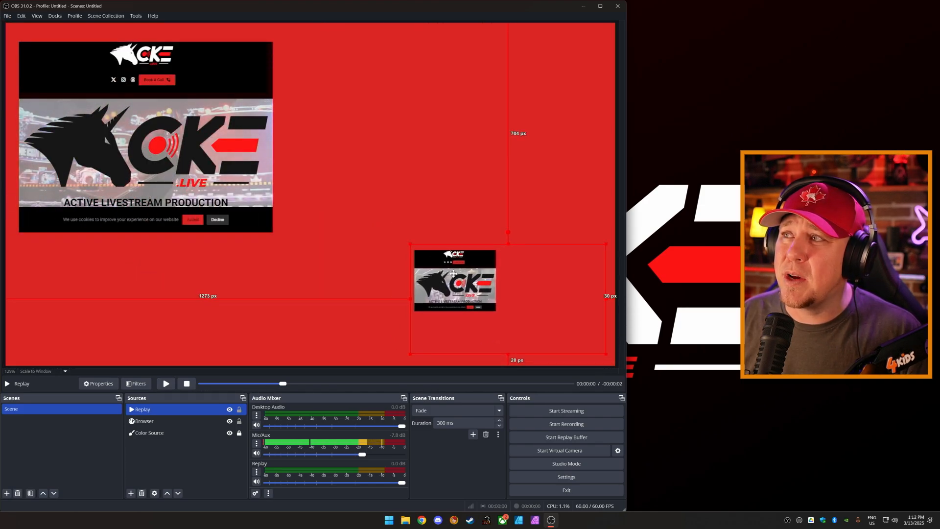
- Hide the Replay source and start the replay buffer from the Controls dock
{"action": "left_click", "coordinate": [148, 432]}
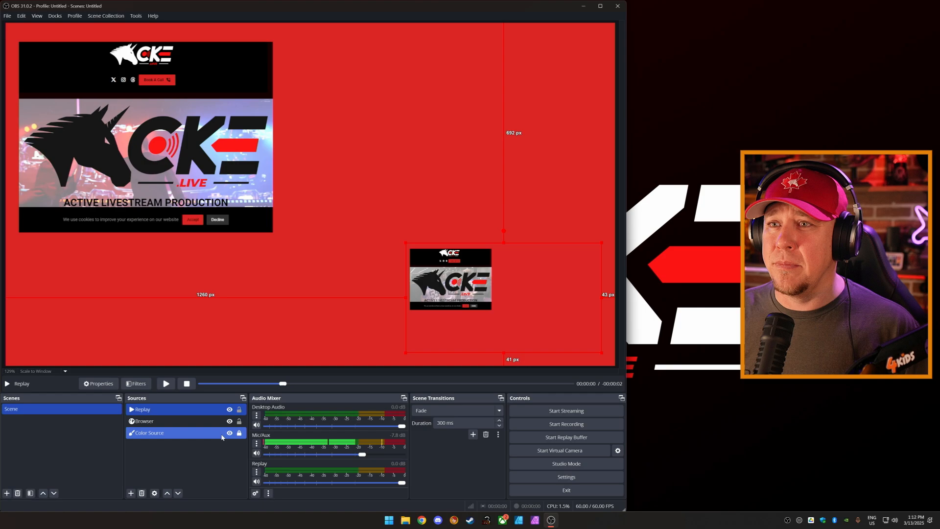
{"action": "left_click", "coordinate": [142, 409]}
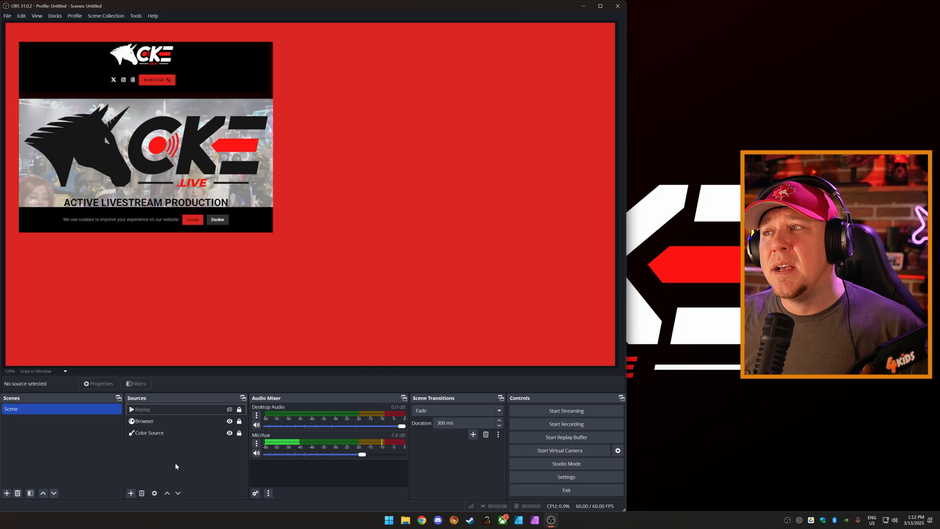
{"action": "left_click", "coordinate": [566, 437]}
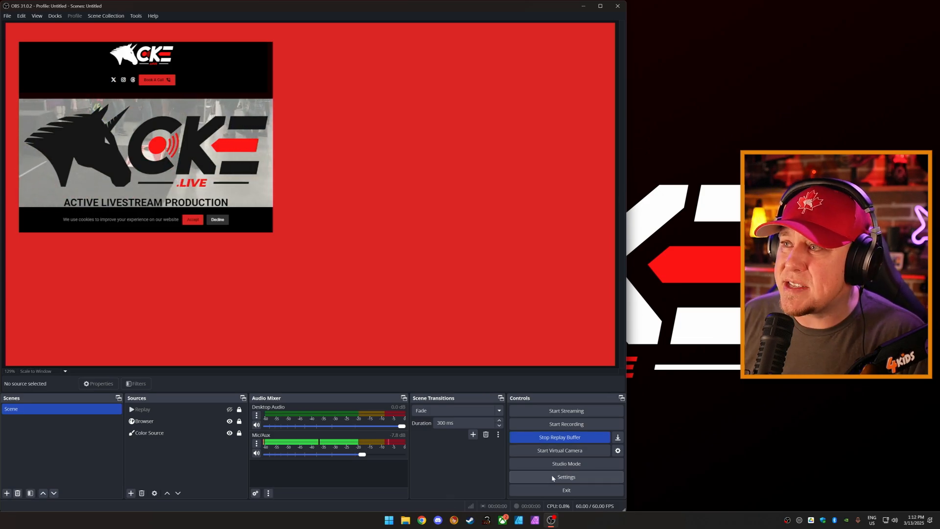
- Change the Color Source background from red to green
{"action": "left_click", "coordinate": [565, 477]}
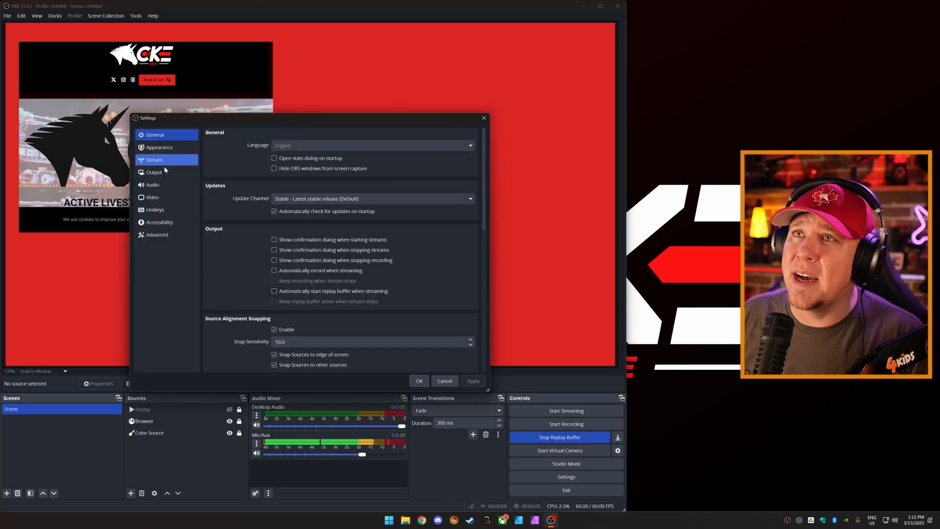
{"action": "left_click", "coordinate": [154, 173]}
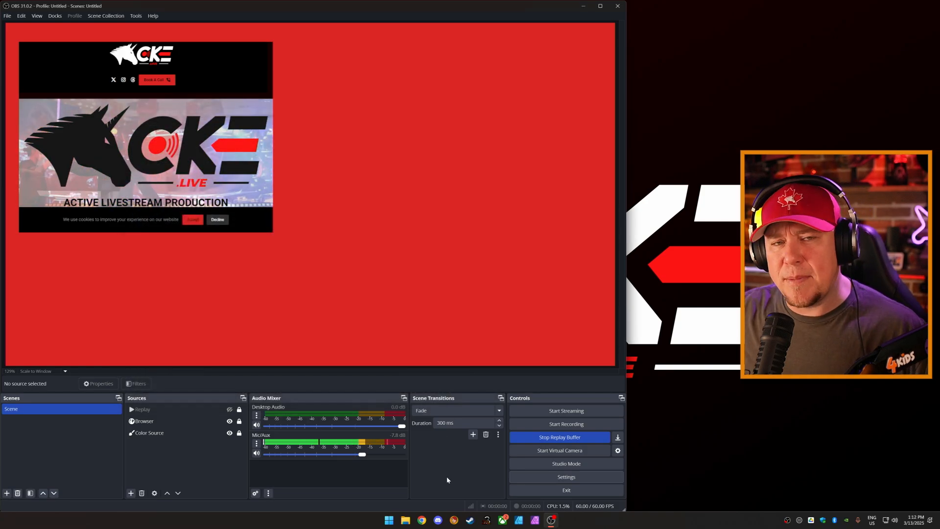
{"action": "left_click", "coordinate": [150, 432]}
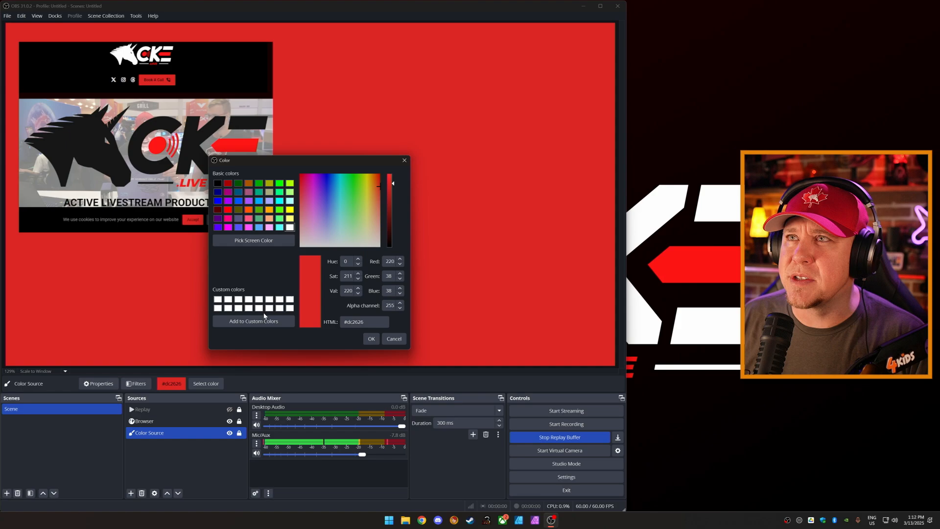
{"action": "left_click", "coordinate": [371, 339]}
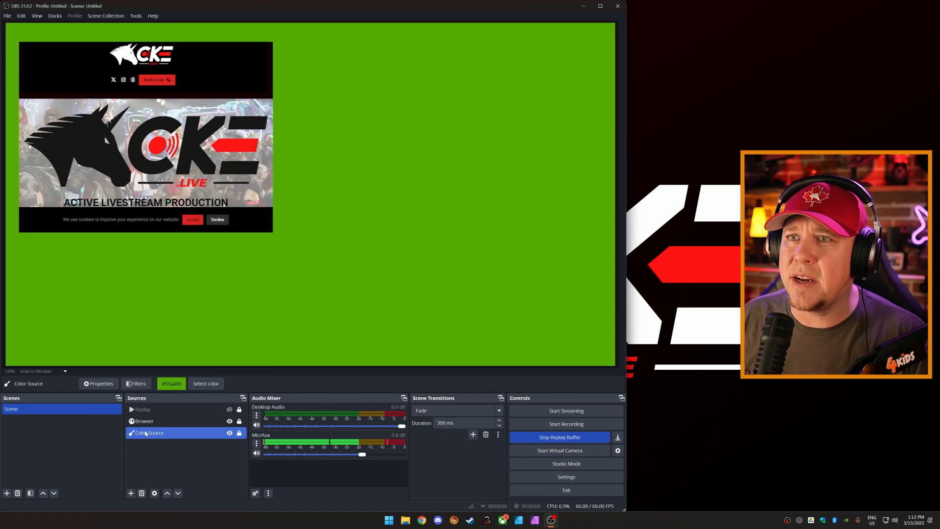
- Move the Browser overlay to the top-left and set the background colour to black #000000
{"action": "left_click", "coordinate": [145, 421]}
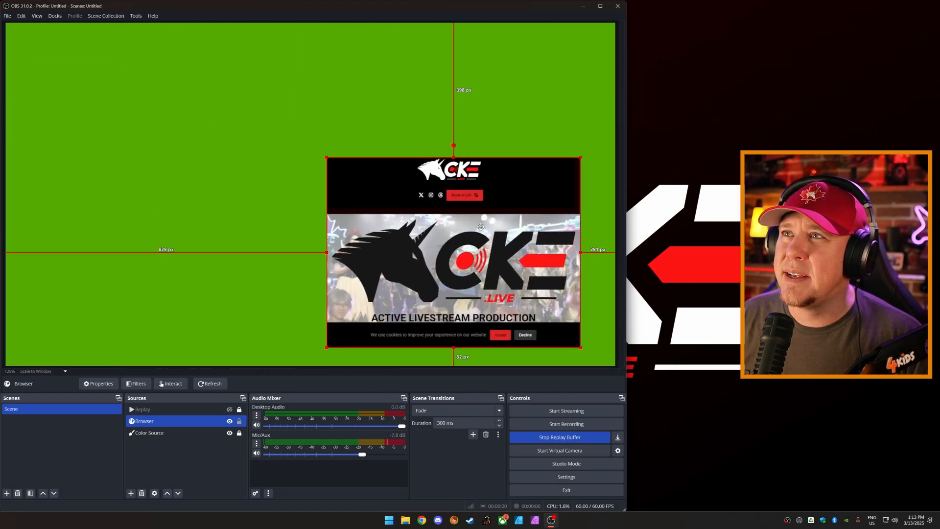
{"action": "left_click_drag", "start_coordinate": [454, 251], "coordinate": [144, 136]}
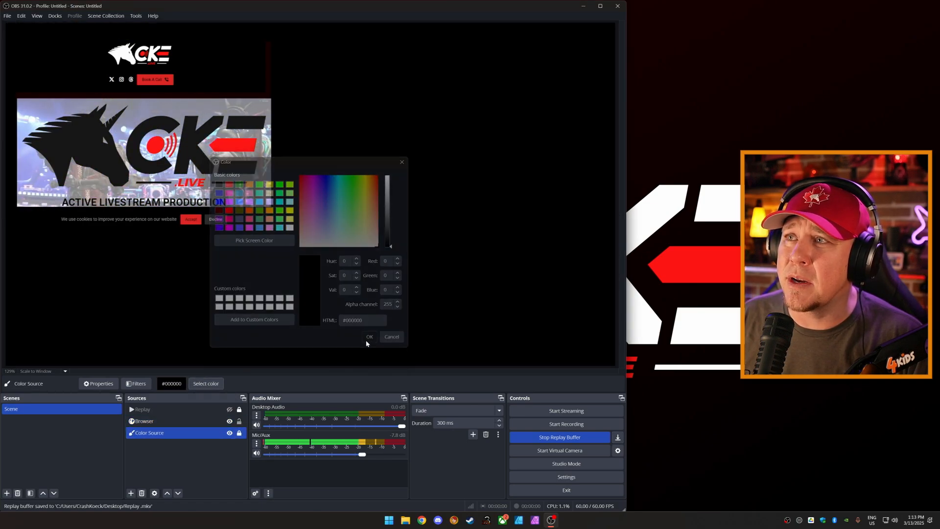
{"action": "left_click", "coordinate": [391, 336]}
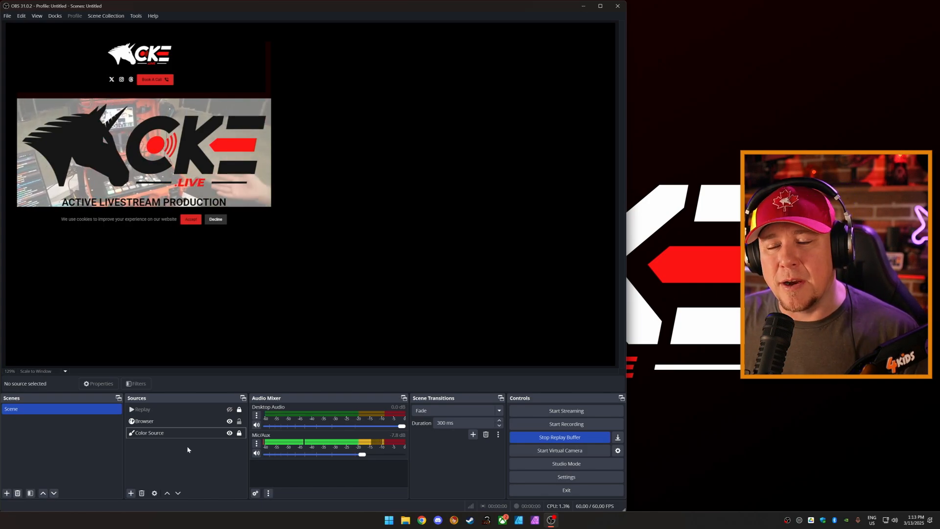
{"action": "left_click", "coordinate": [142, 409]}
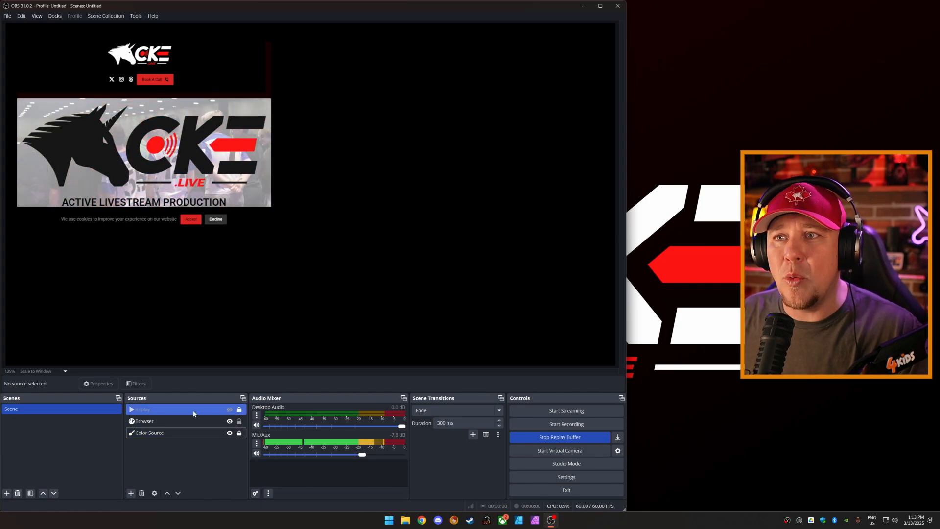
{"action": "left_click", "coordinate": [142, 410]}
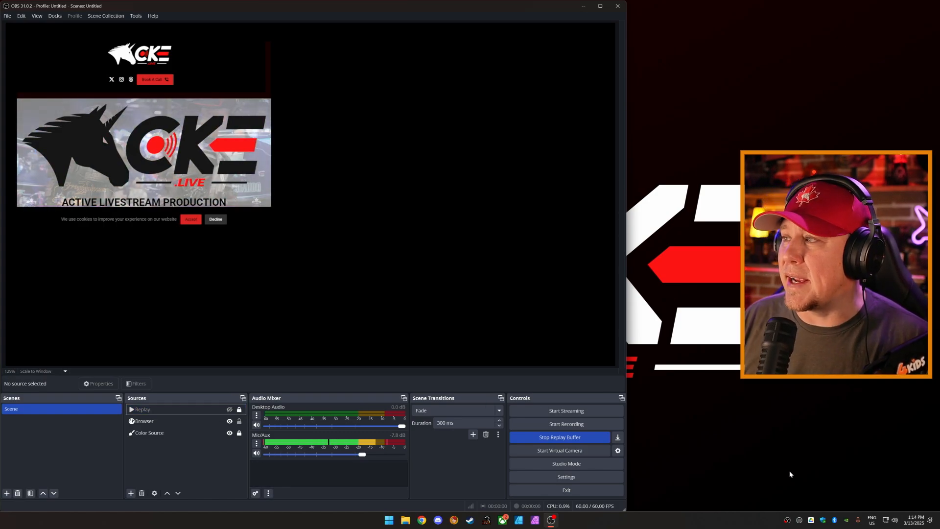
{"action": "mouse_move", "coordinate": [799, 520]}
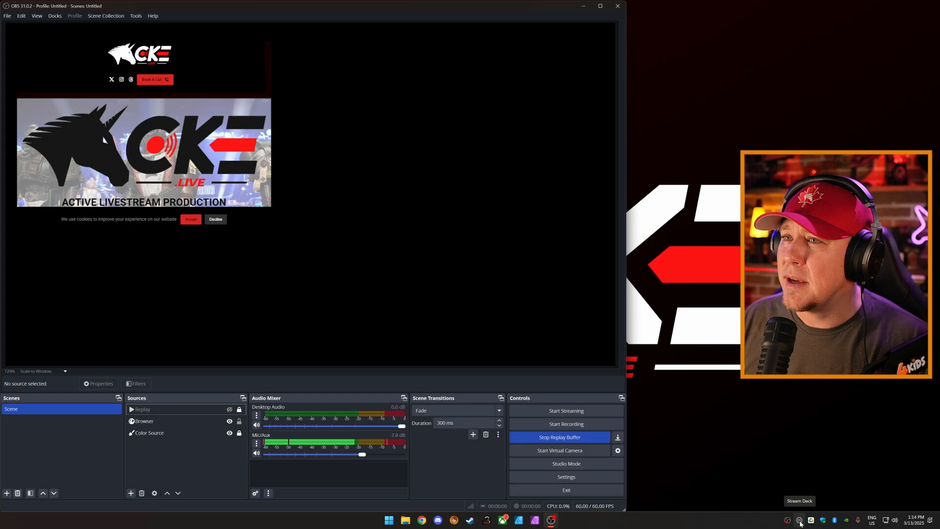
- Assign OBS Studio's Replay Buffer Save action to an empty Stream Deck key on page 4
{"action": "left_click", "coordinate": [799, 520]}
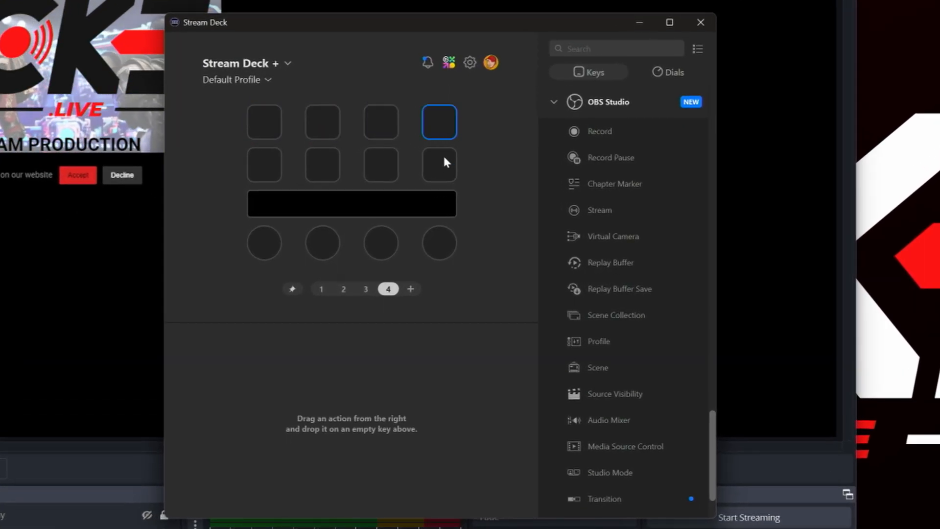
{"action": "left_click", "coordinate": [439, 165]}
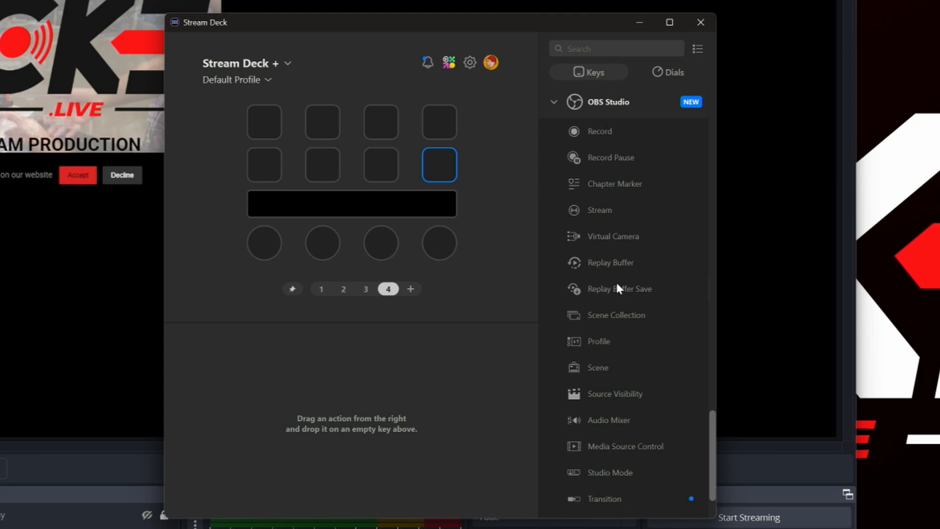
{"action": "left_click_drag", "start_coordinate": [621, 288], "coordinate": [380, 122]}
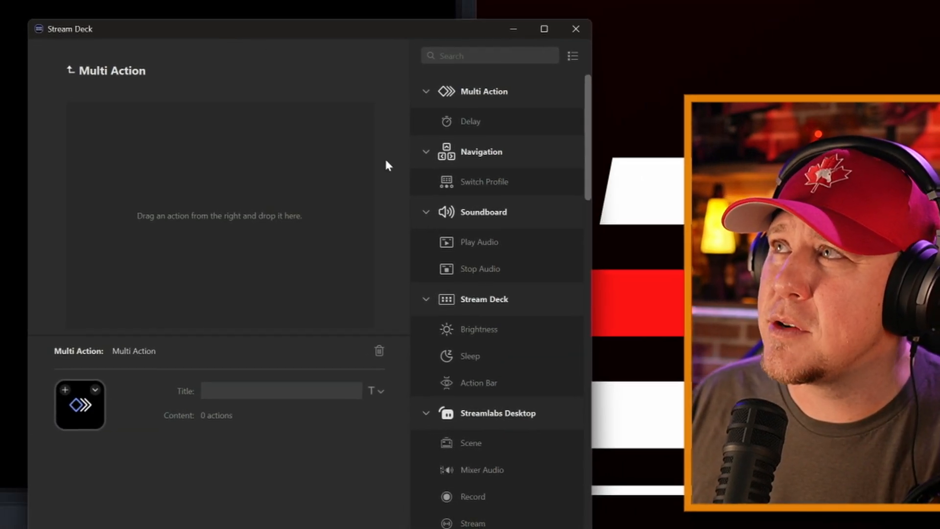
- Build a multi action showing the Replay source in Scene followed by a 15000 ms delay
{"action": "scroll", "scroll_direction": "down", "scroll_amount": 3}
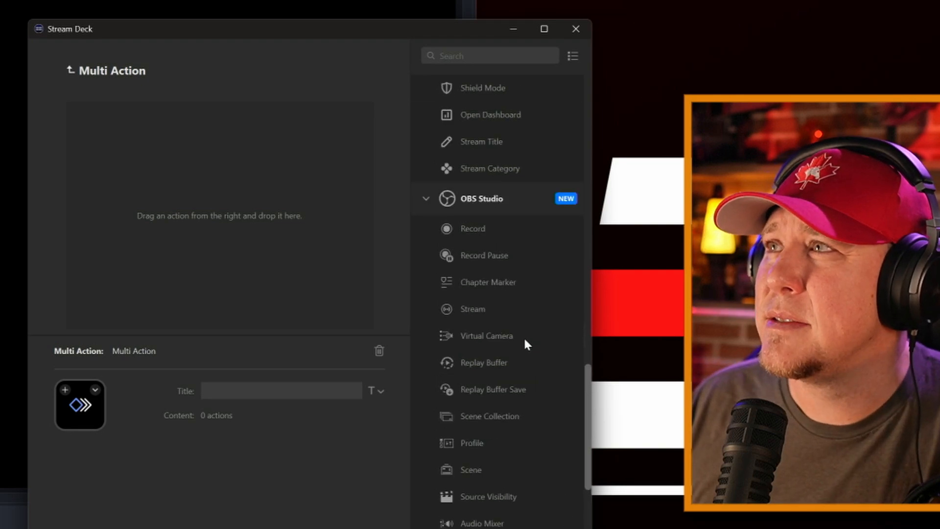
{"action": "scroll", "scroll_direction": "down", "scroll_amount": 3}
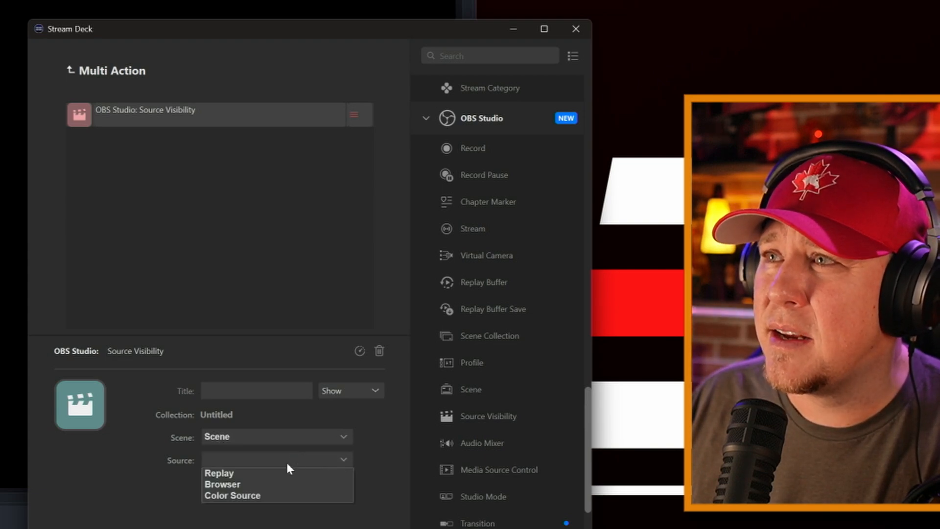
{"action": "left_click", "coordinate": [219, 472]}
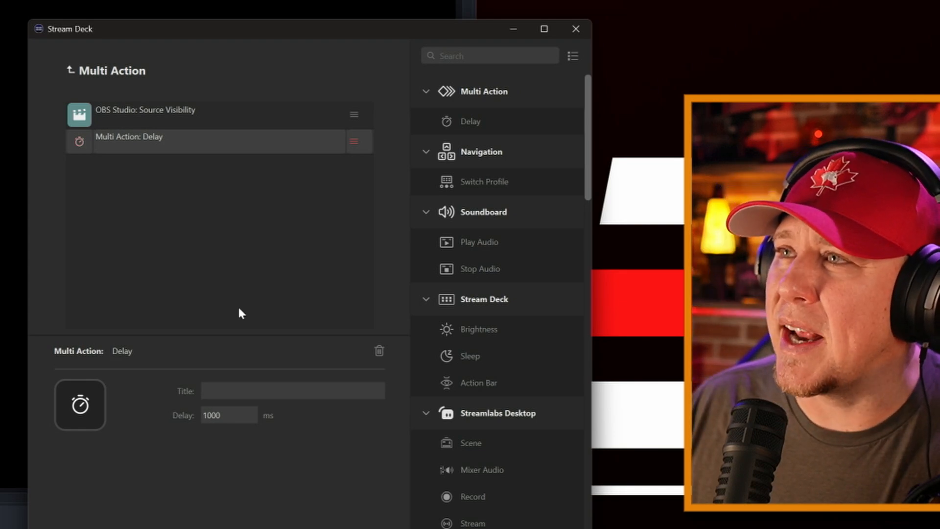
{"action": "type", "text": "150"}
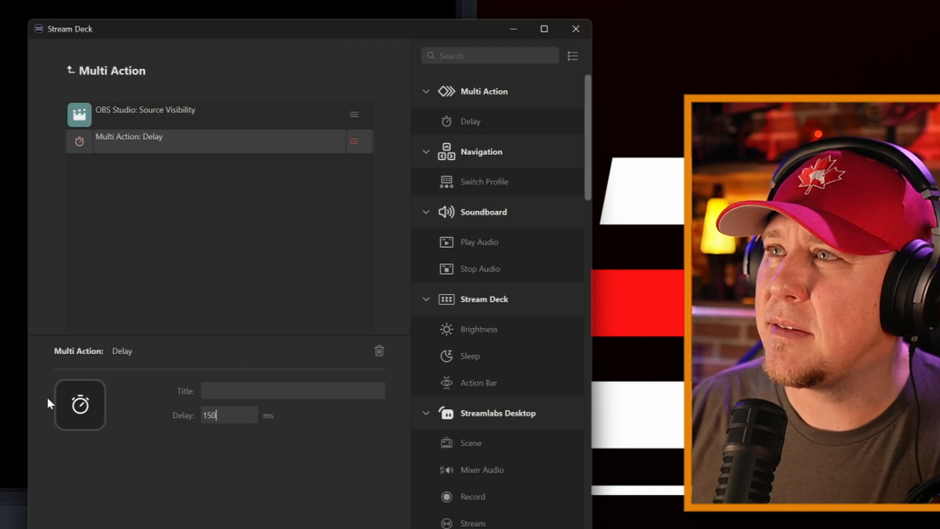
{"action": "type", "text": "15000"}
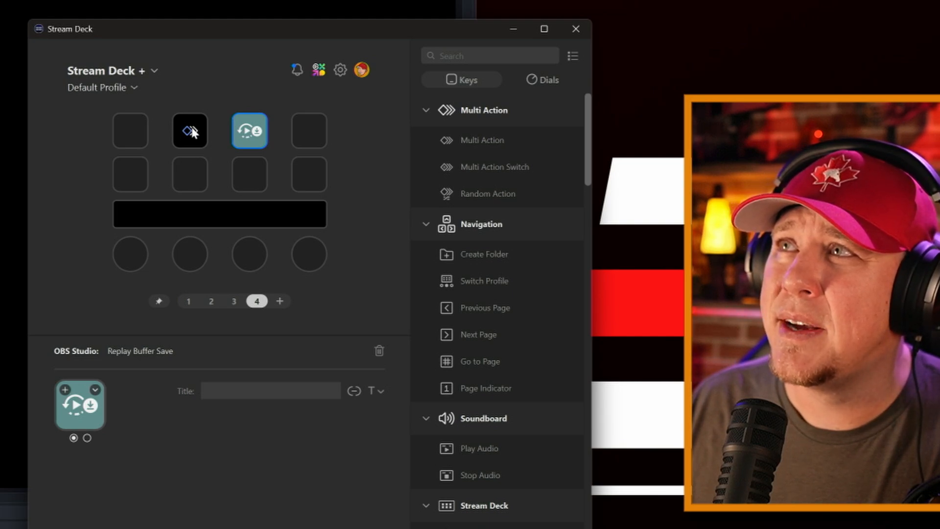
{"action": "left_click", "coordinate": [189, 130]}
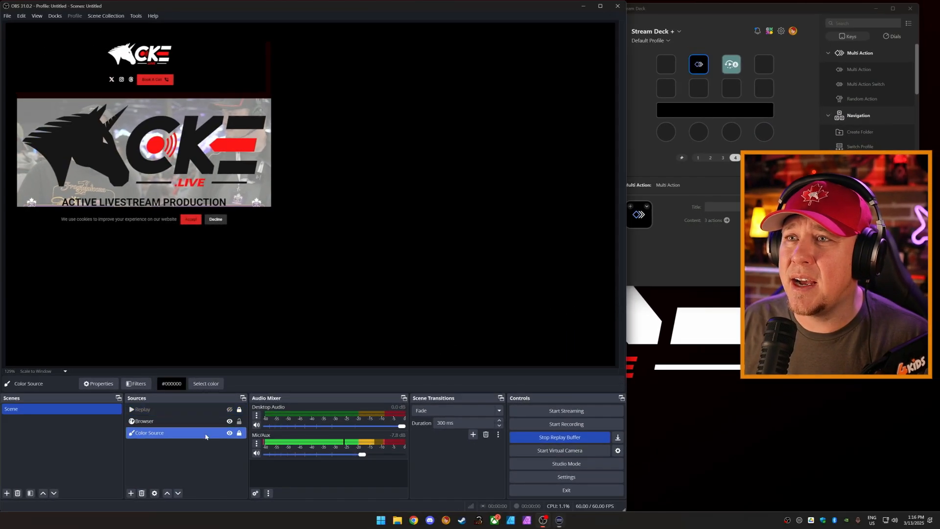
- Set the Color Source background to lime green #aaff00 and save a replay clip from the buffer
{"action": "left_click", "coordinate": [204, 383]}
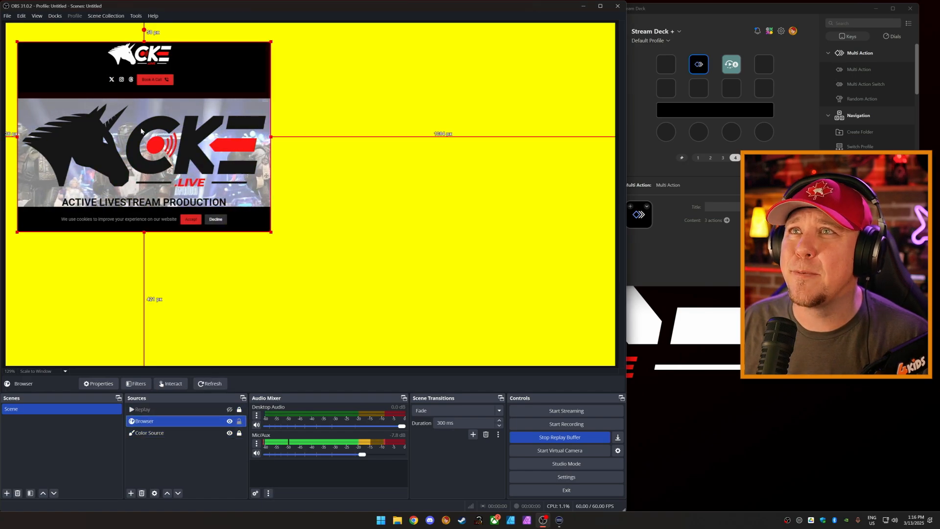
{"action": "left_click_drag", "start_coordinate": [144, 136], "coordinate": [377, 207]}
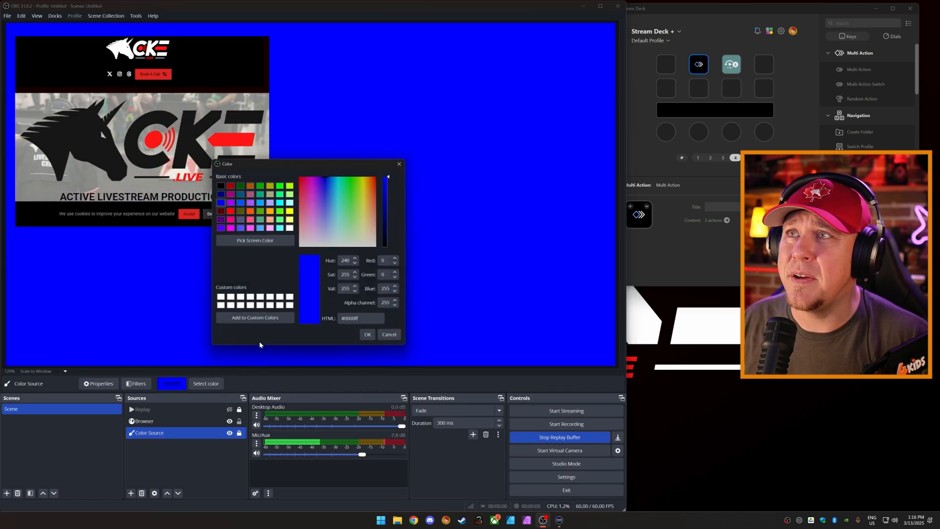
{"action": "left_click", "coordinate": [368, 334]}
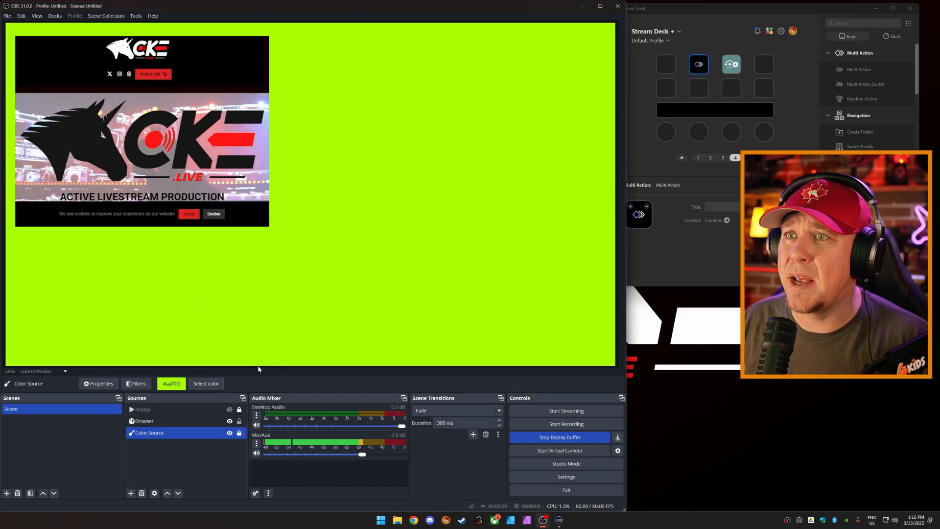
{"action": "left_click", "coordinate": [731, 64]}
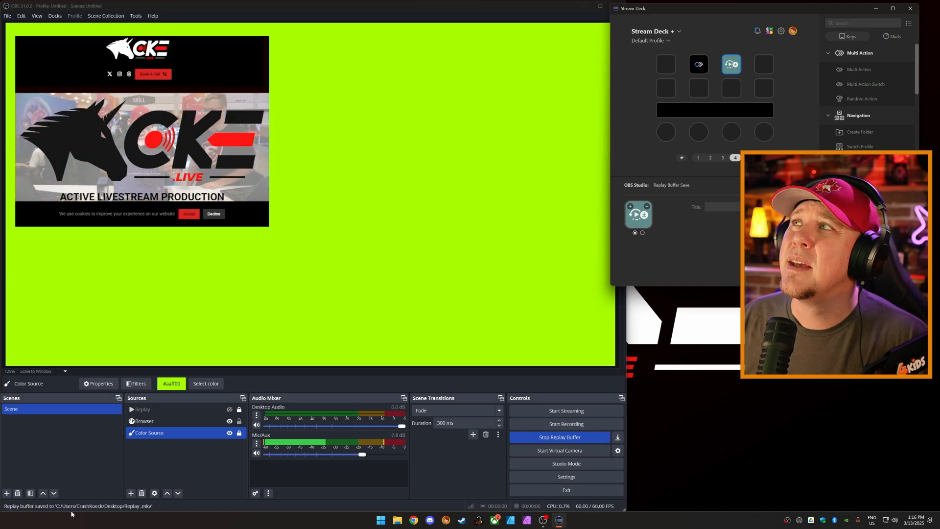
- Change the background colour to a muted purple-blue swatch and select the Replay source
{"action": "left_click", "coordinate": [204, 384]}
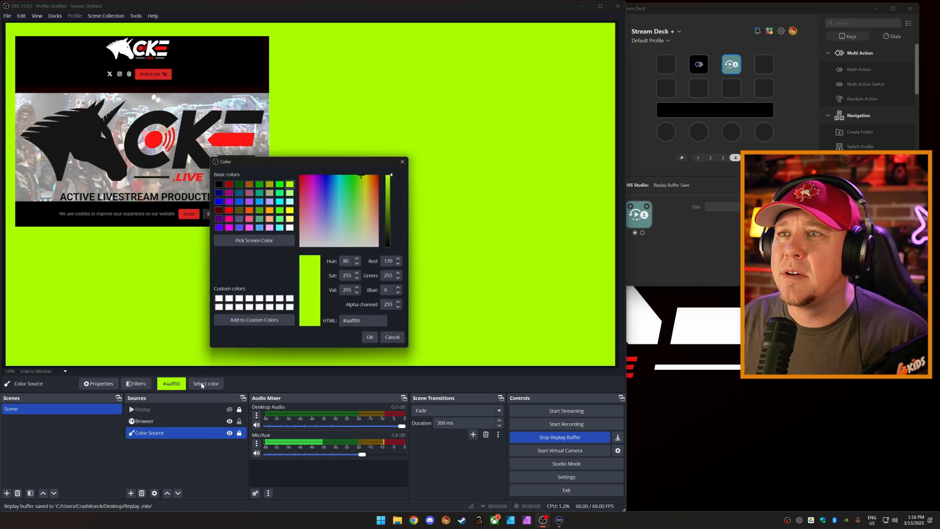
{"action": "left_click", "coordinate": [219, 183]}
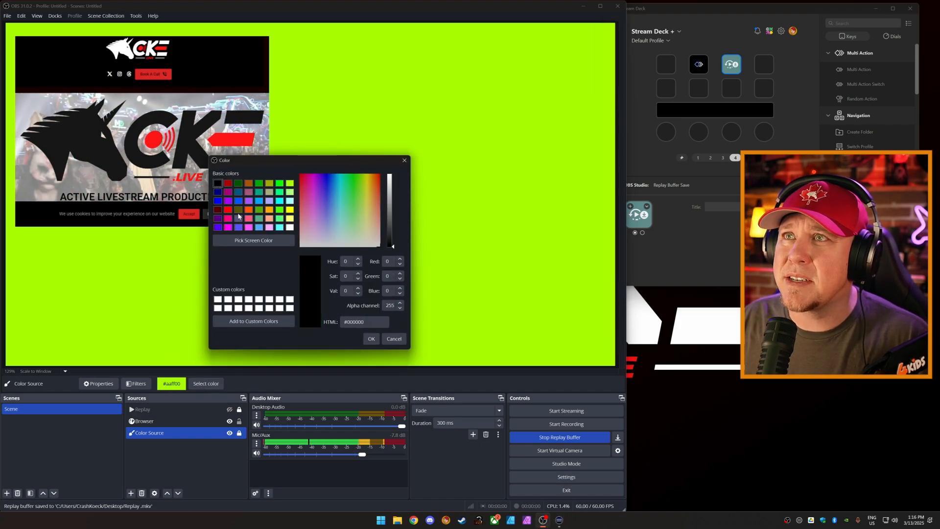
{"action": "left_click", "coordinate": [371, 339]}
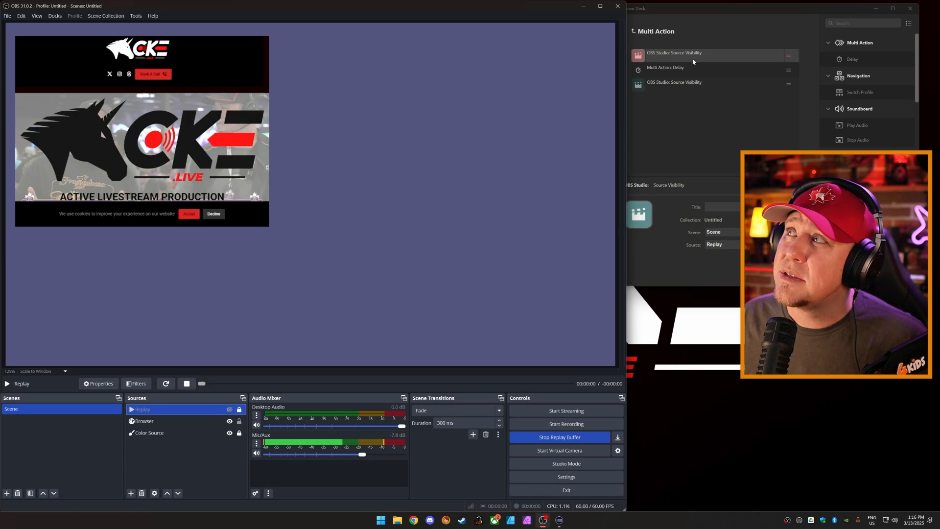
{"action": "left_click", "coordinate": [664, 67]}
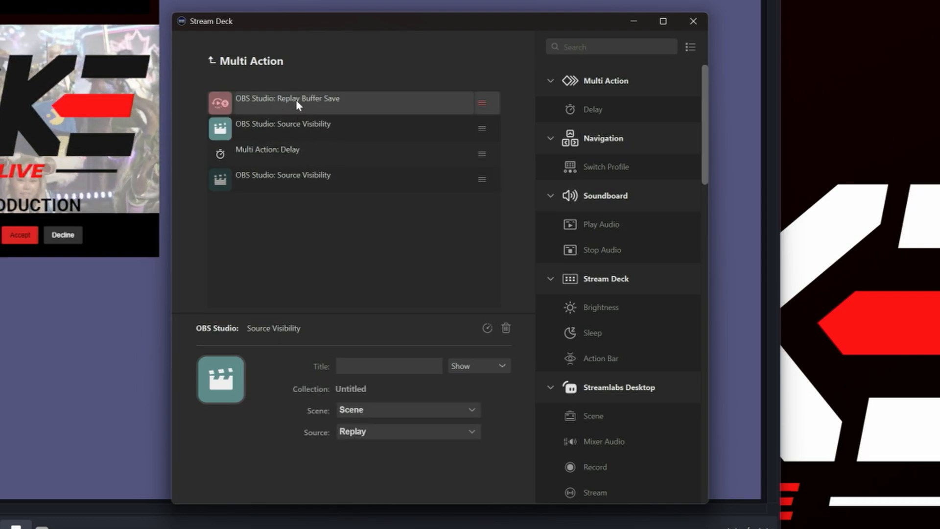
{"action": "mouse_move", "coordinate": [609, 113]}
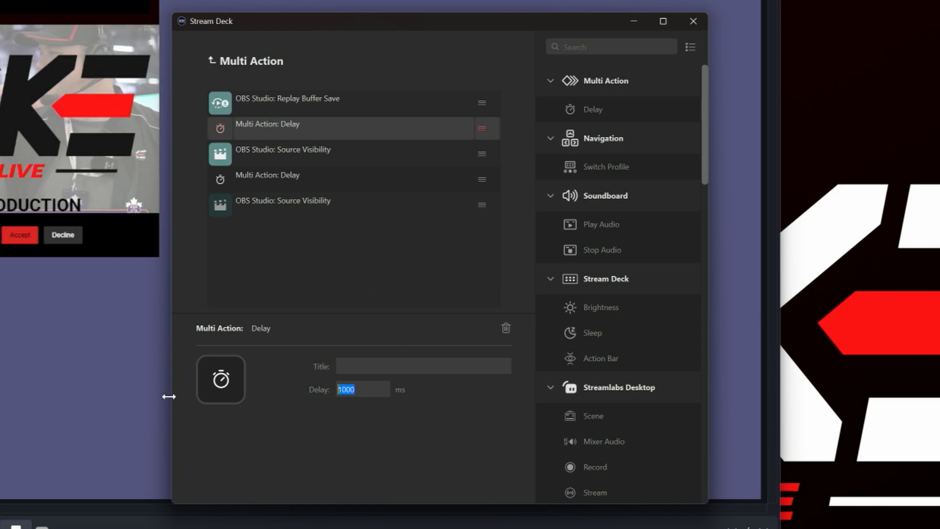
- Add a 2000 ms delay after Replay Buffer Save and review both delay steps
{"action": "type", "text": "2000"}
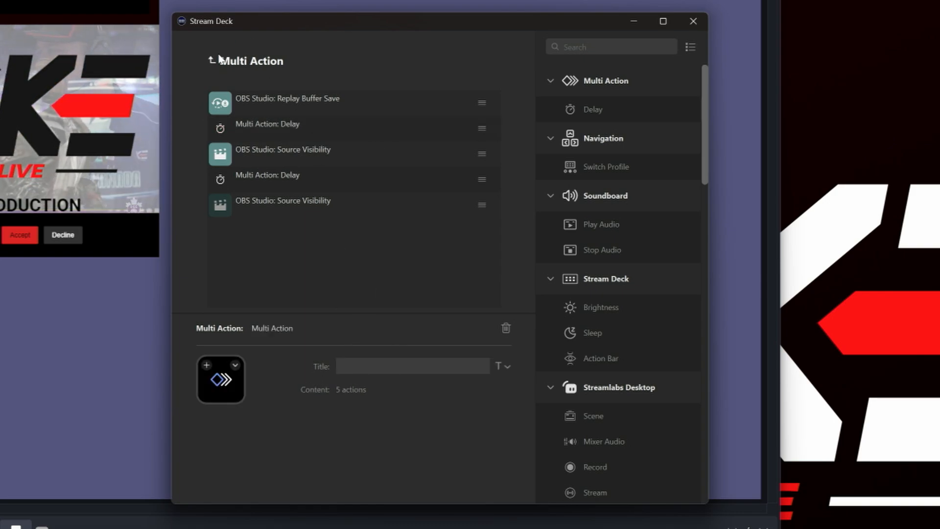
{"action": "left_click", "coordinate": [287, 98]}
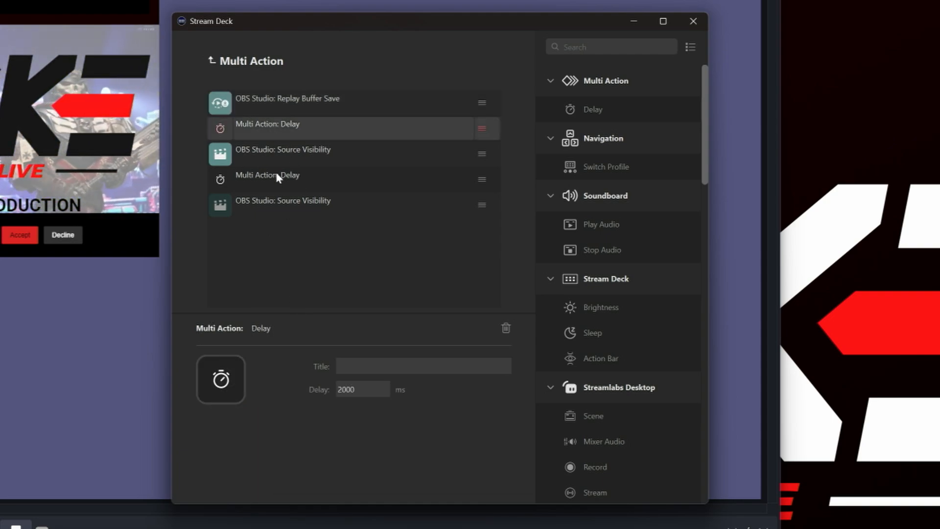
{"action": "left_click", "coordinate": [282, 148]}
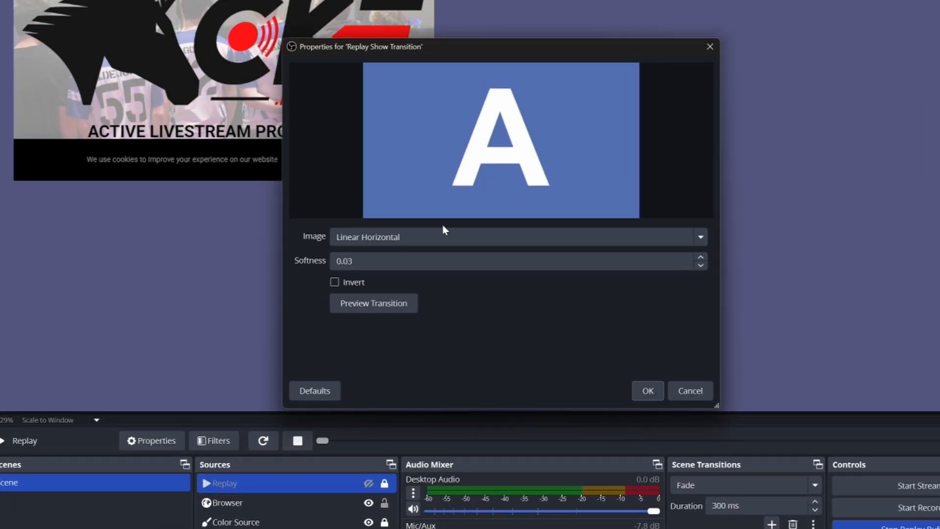
- Choose the Fractal wipe pattern for the Luma Wipe and set its duration to 1000 ms
{"action": "left_click", "coordinate": [698, 236]}
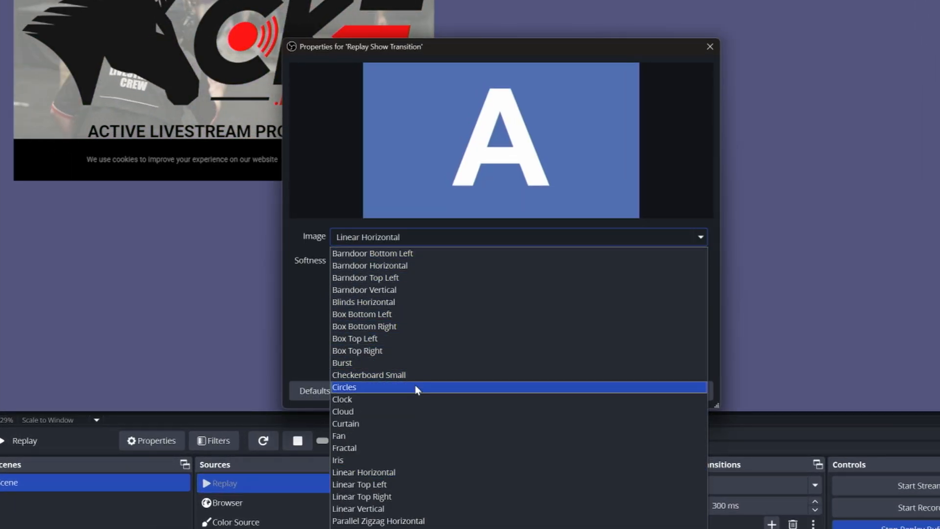
{"action": "left_click", "coordinate": [343, 387]}
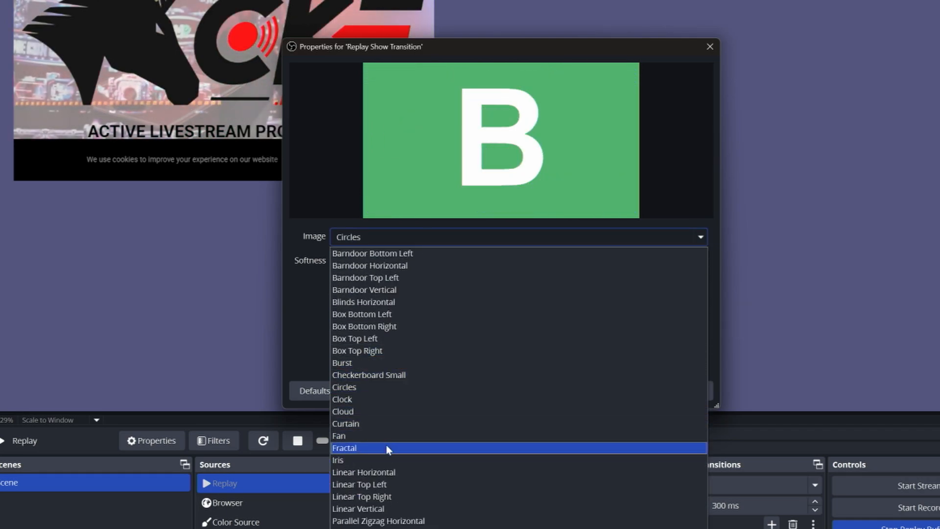
{"action": "left_click", "coordinate": [345, 447]}
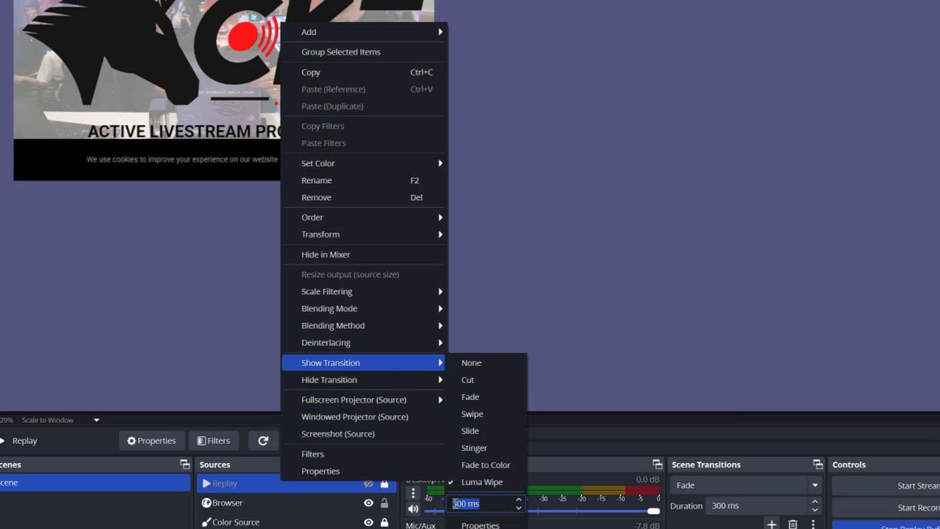
{"action": "type", "text": "1000"}
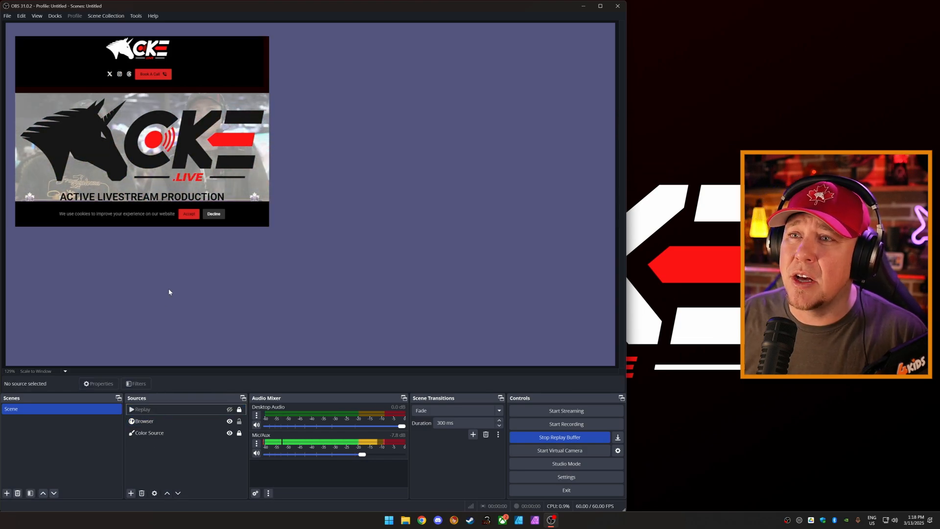
{"action": "mouse_move", "coordinate": [132, 359]}
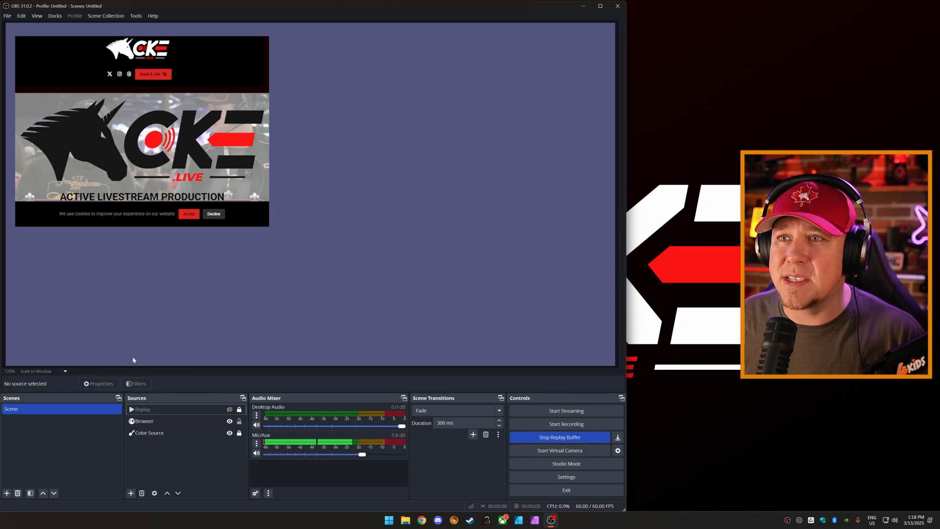
- Recolour the Color Source background, trying pink and green before picking dark red
{"action": "left_click", "coordinate": [149, 432]}
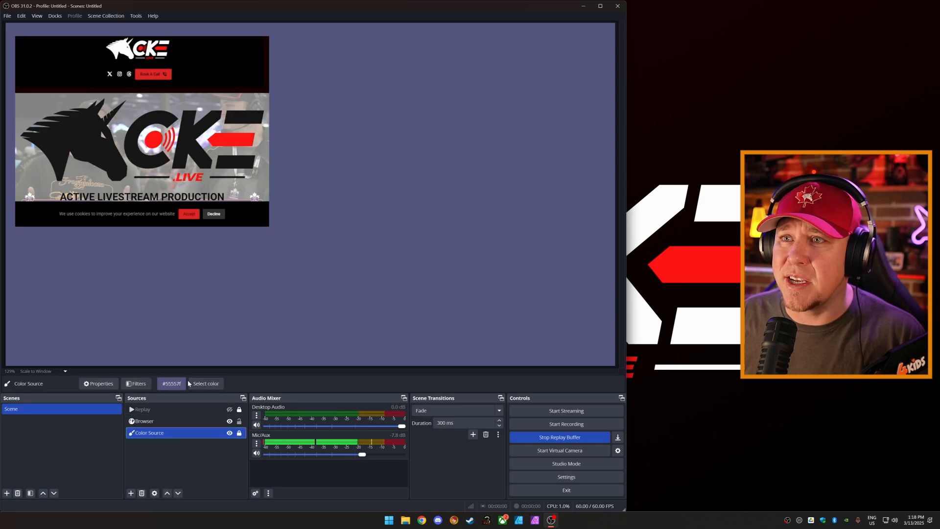
{"action": "left_click", "coordinate": [206, 383]}
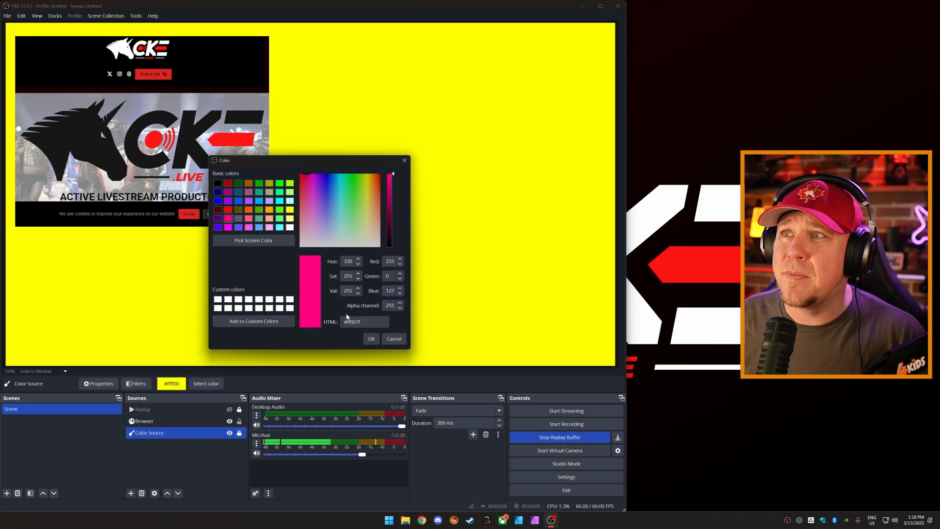
{"action": "left_click", "coordinate": [347, 210]}
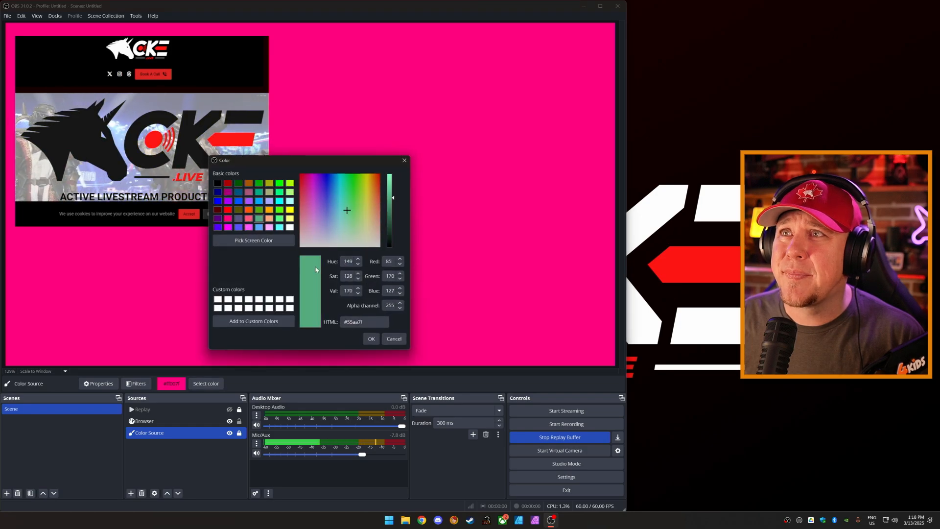
{"action": "left_click", "coordinate": [249, 183]}
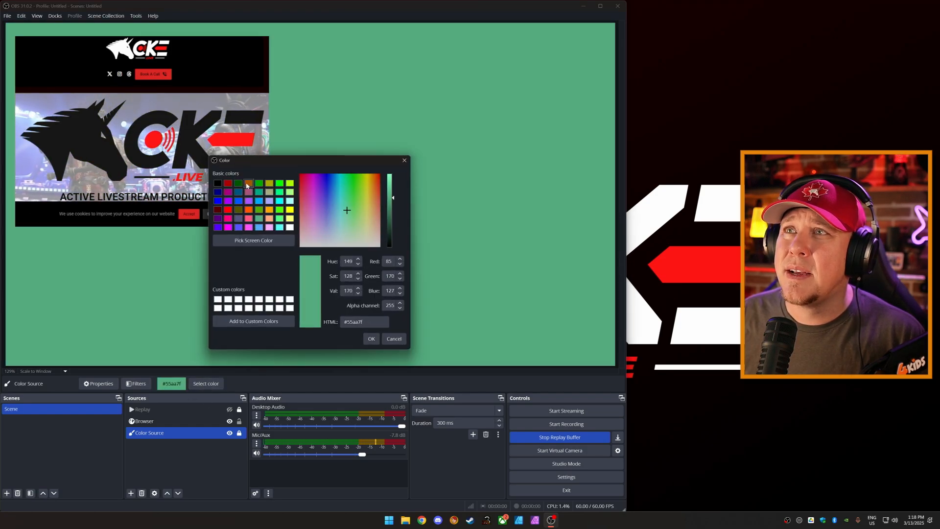
{"action": "left_click", "coordinate": [228, 183]}
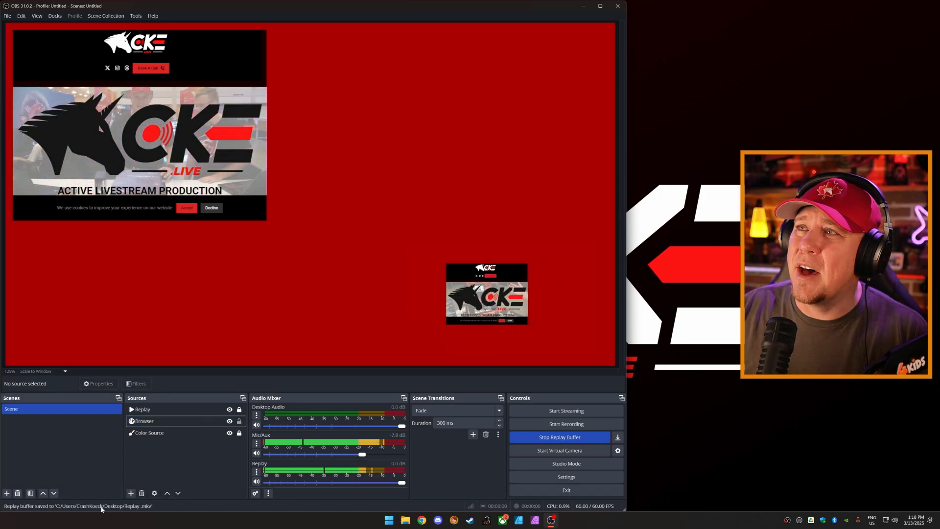
- Select the Color Source after the Replay clip plays over the dark red background
{"action": "left_click", "coordinate": [149, 433]}
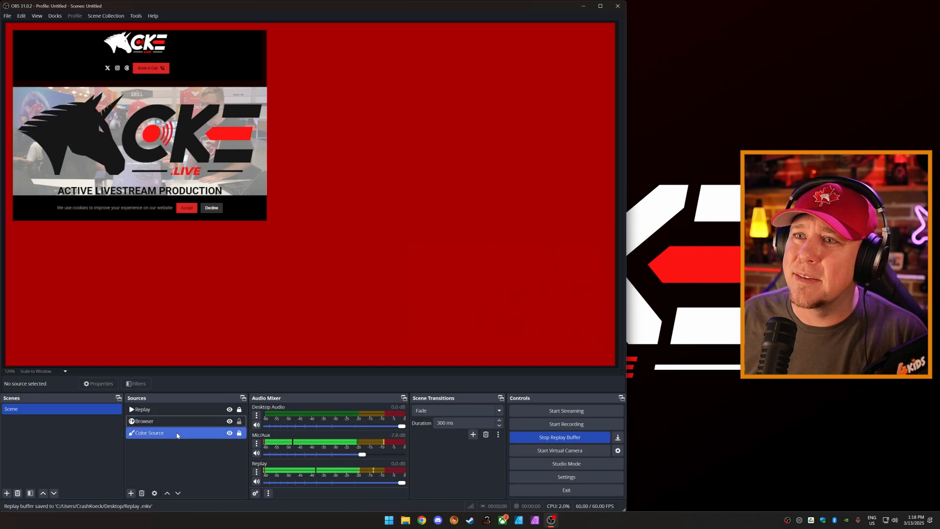